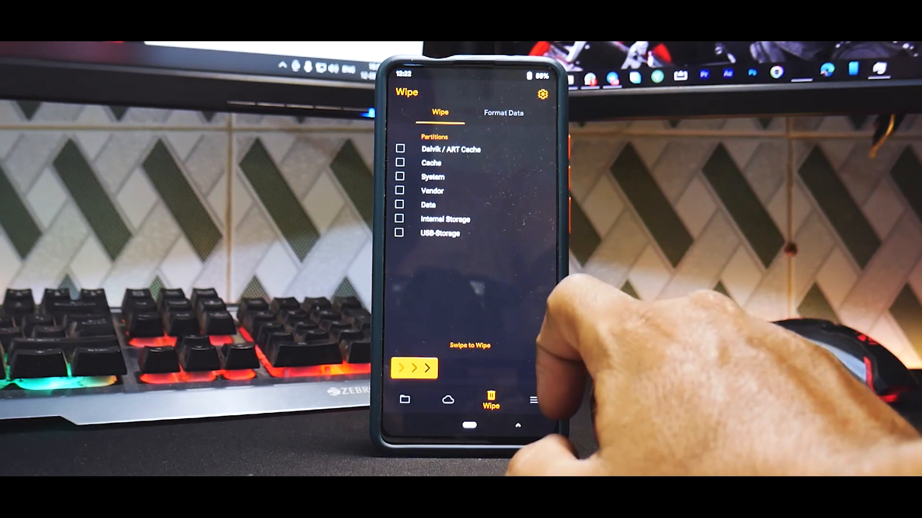
- Confirm Format Data with 'y' and return to the partition wipe options
click(502, 112)
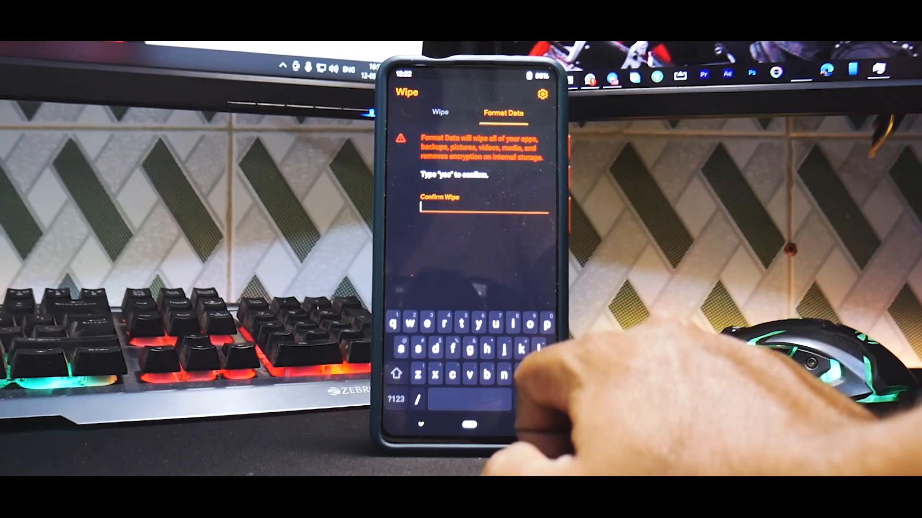
text(y)
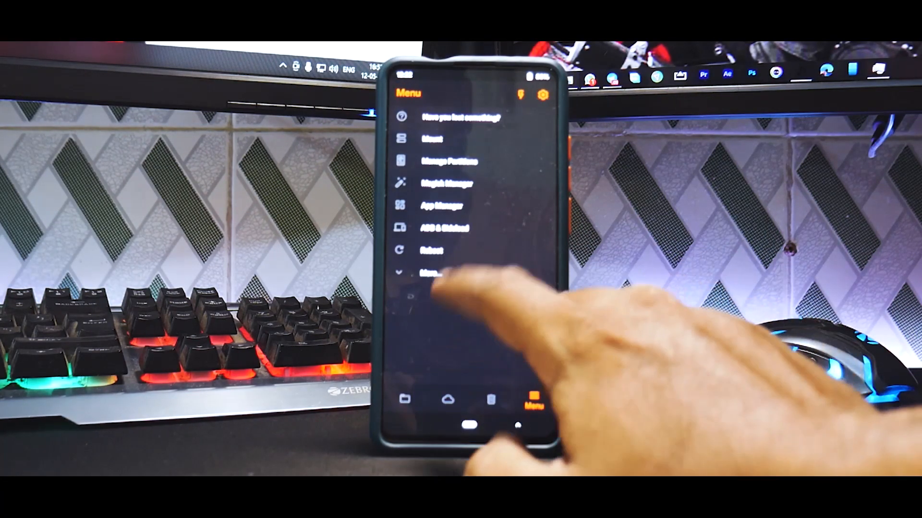
click(434, 251)
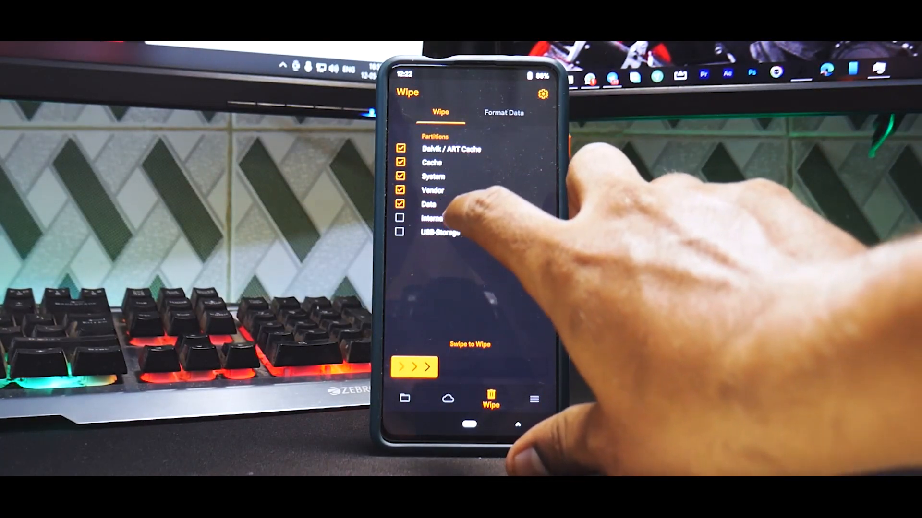
- Include Internal Storage and wipe all the marked partitions
click(400, 217)
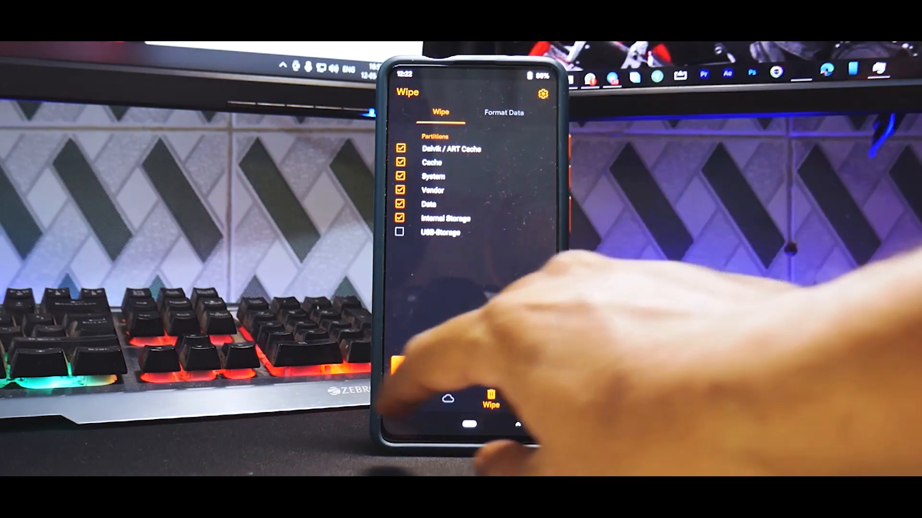
click(491, 399)
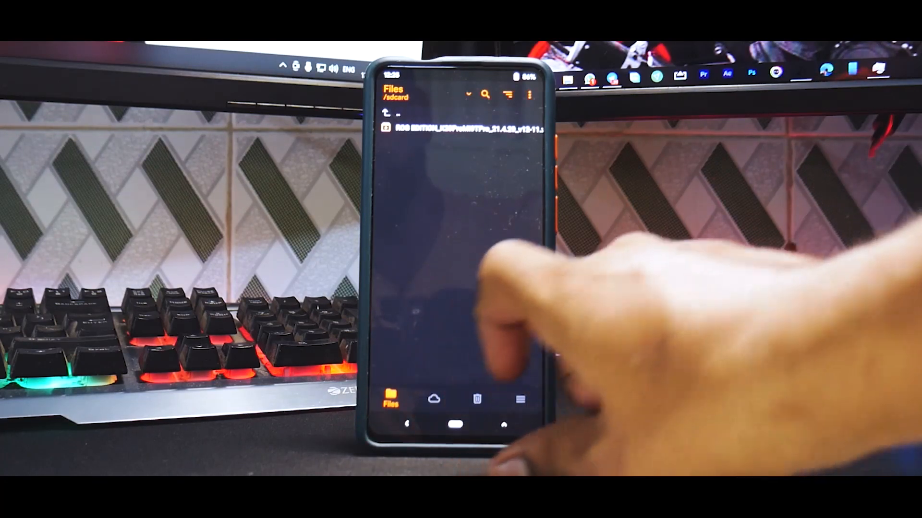
- Select the ROG Edition ROM zip from /sdcard and flash it via Install ZIP
click(460, 128)
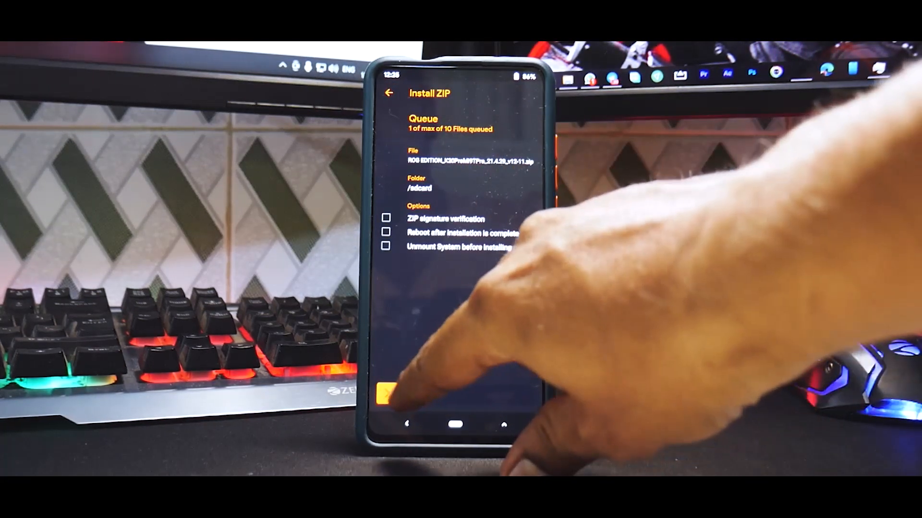
click(388, 391)
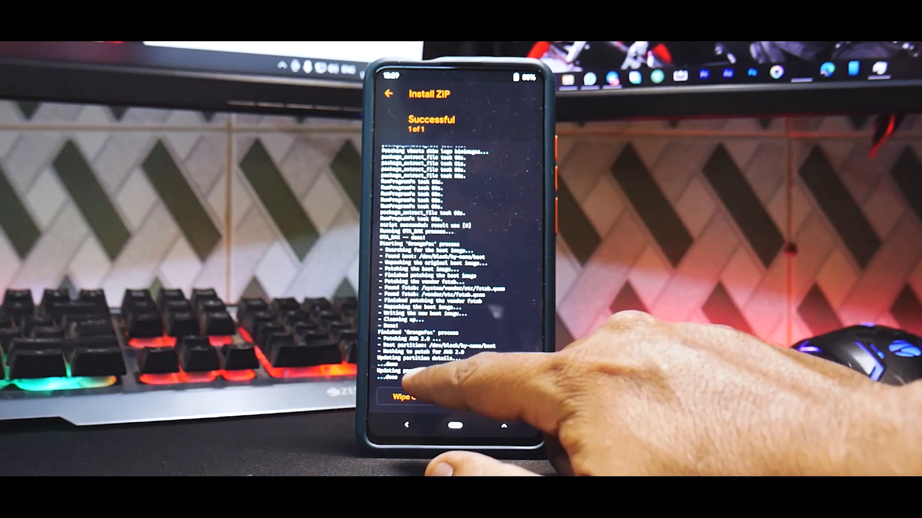
- Wipe Cache/Dalvik after the flash and reboot into the new system
click(412, 397)
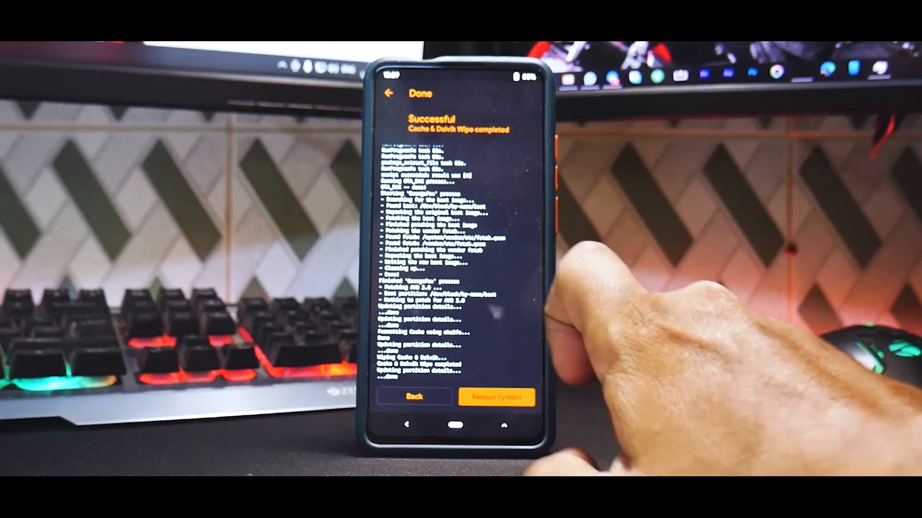
click(496, 398)
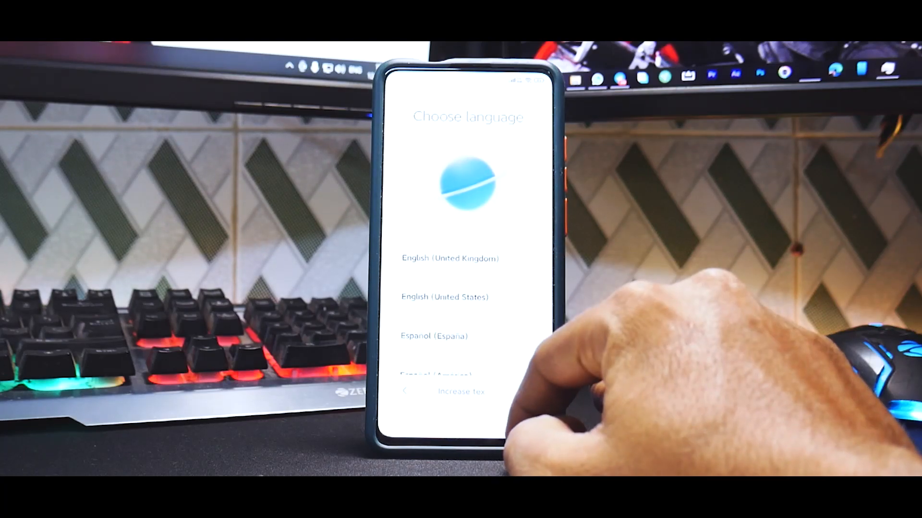
- Choose a language to start setup, glance at Settings, and return to the home screen
click(445, 297)
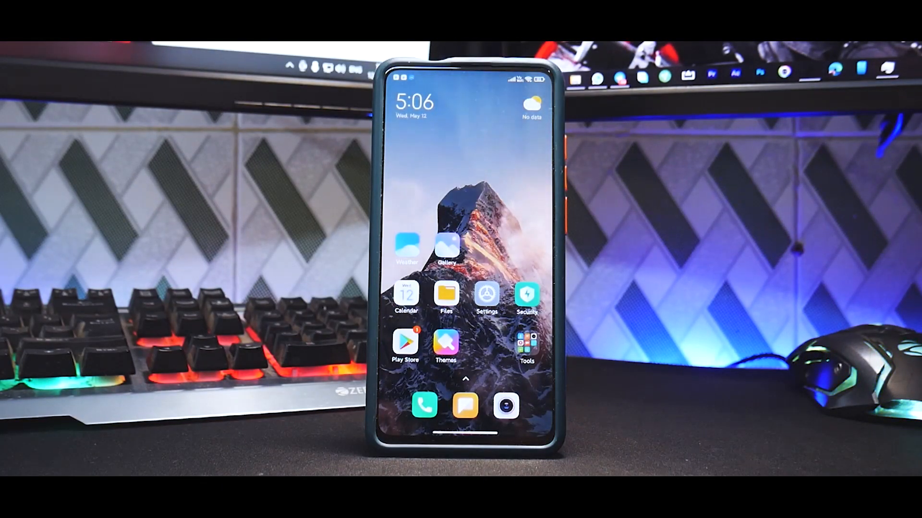
click(486, 294)
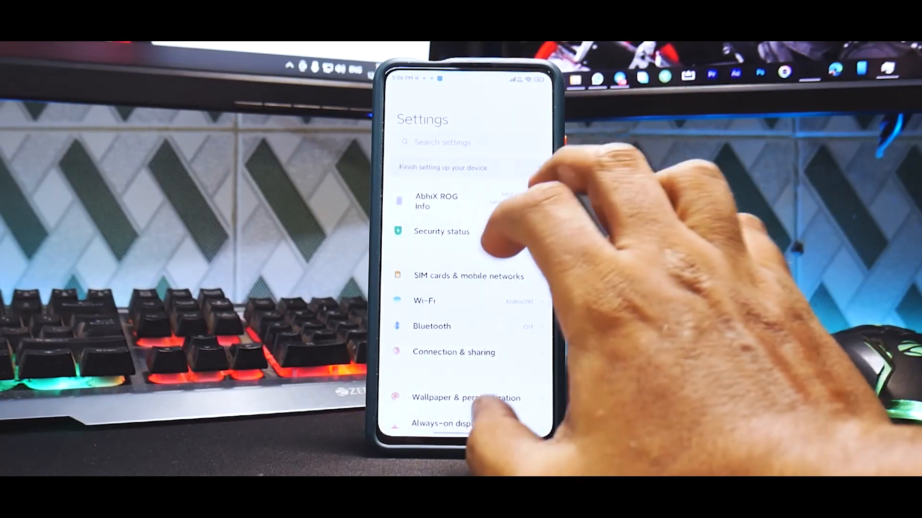
click(435, 201)
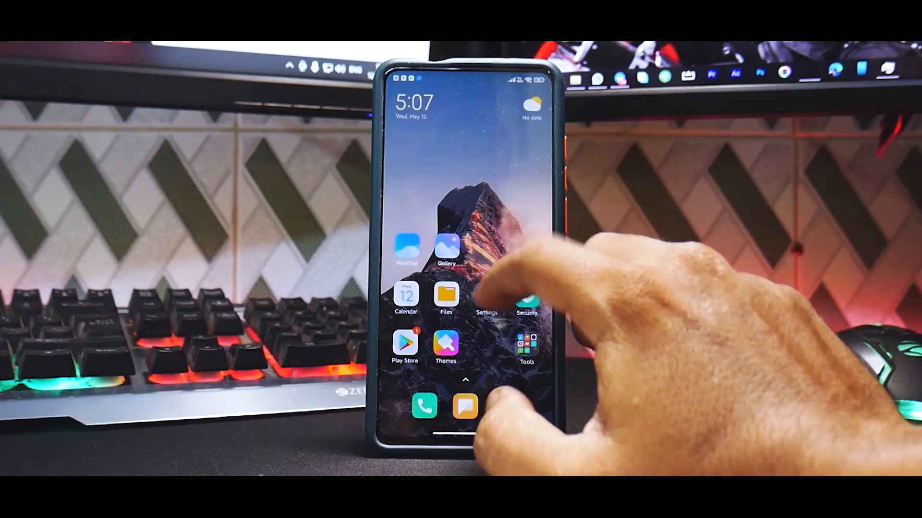
- Show the AbhiX ROG Info page in Settings and scroll to its All specs list
click(486, 296)
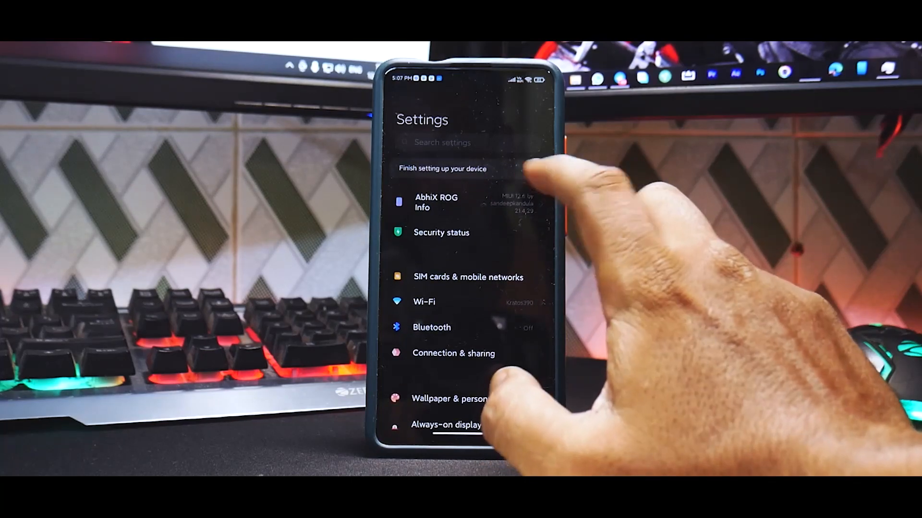
click(435, 203)
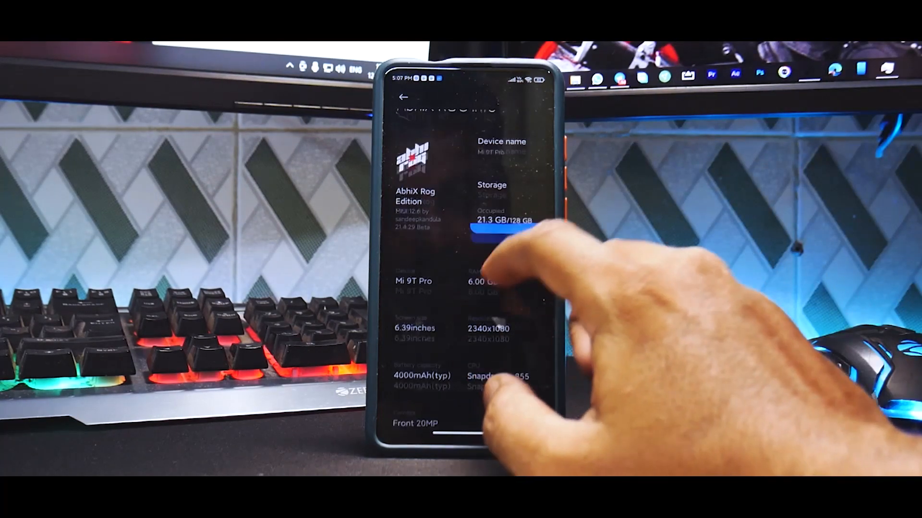
scroll(down, 3)
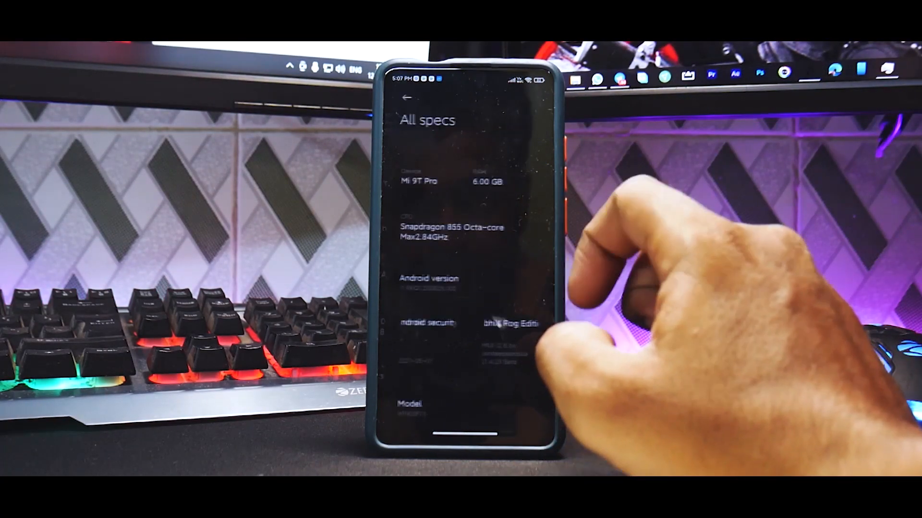